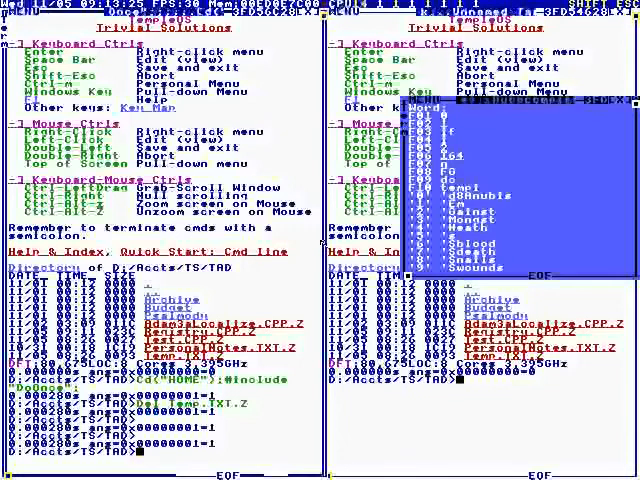
text(Dir("*",TRUE);)
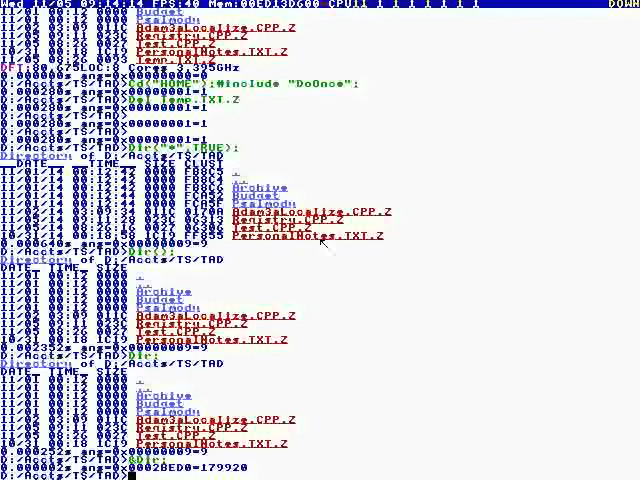
text(QSort)
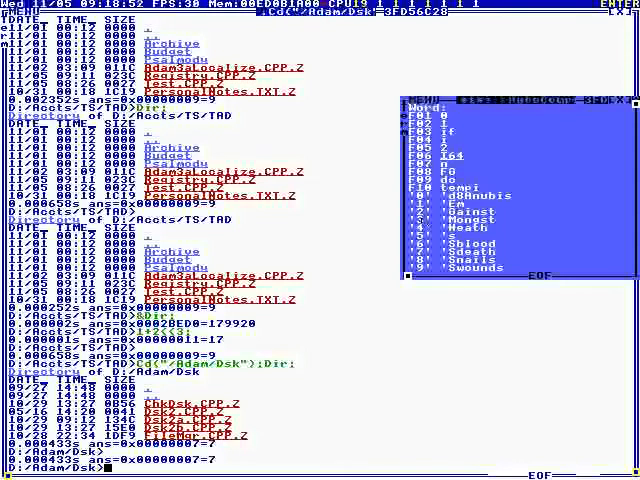
scroll(down, 3)
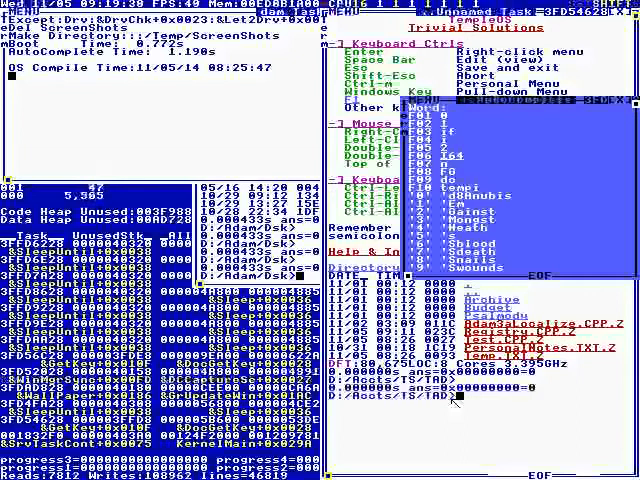
text(TaskRep)
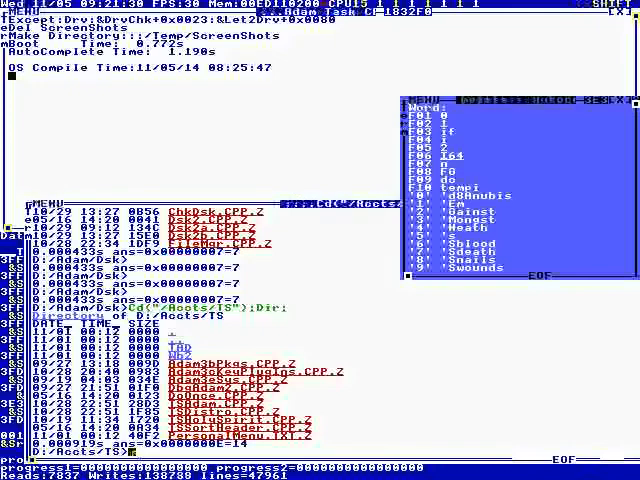
text(Adam(")
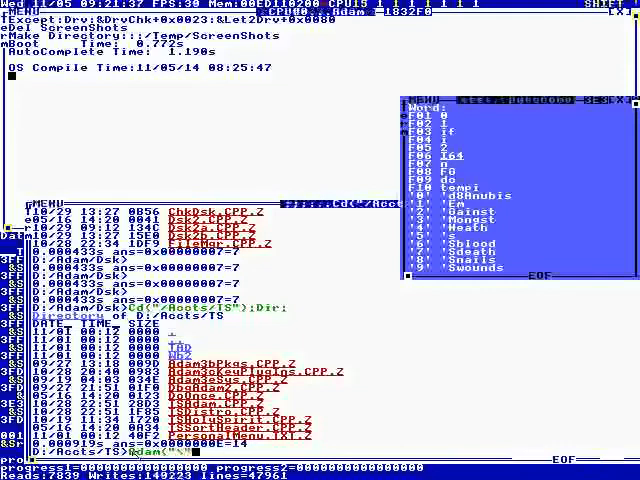
text(Hello\")
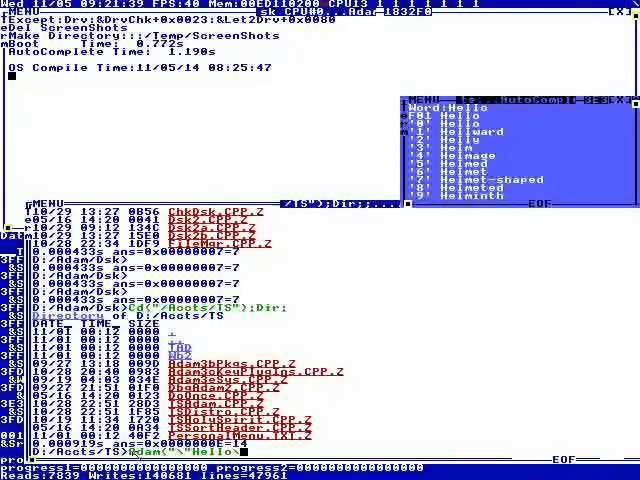